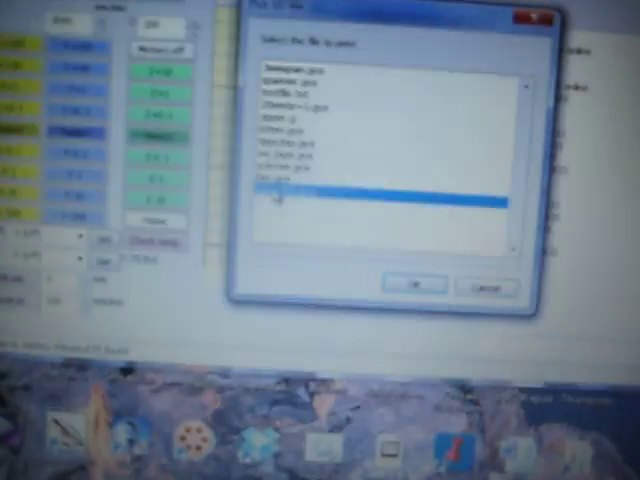
- Confirm the last SD card file as the print file with OK
{"action": "left_click", "coordinate": [408, 283]}
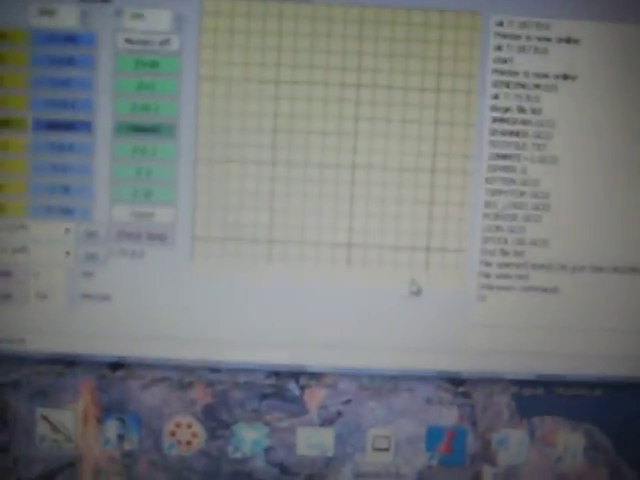